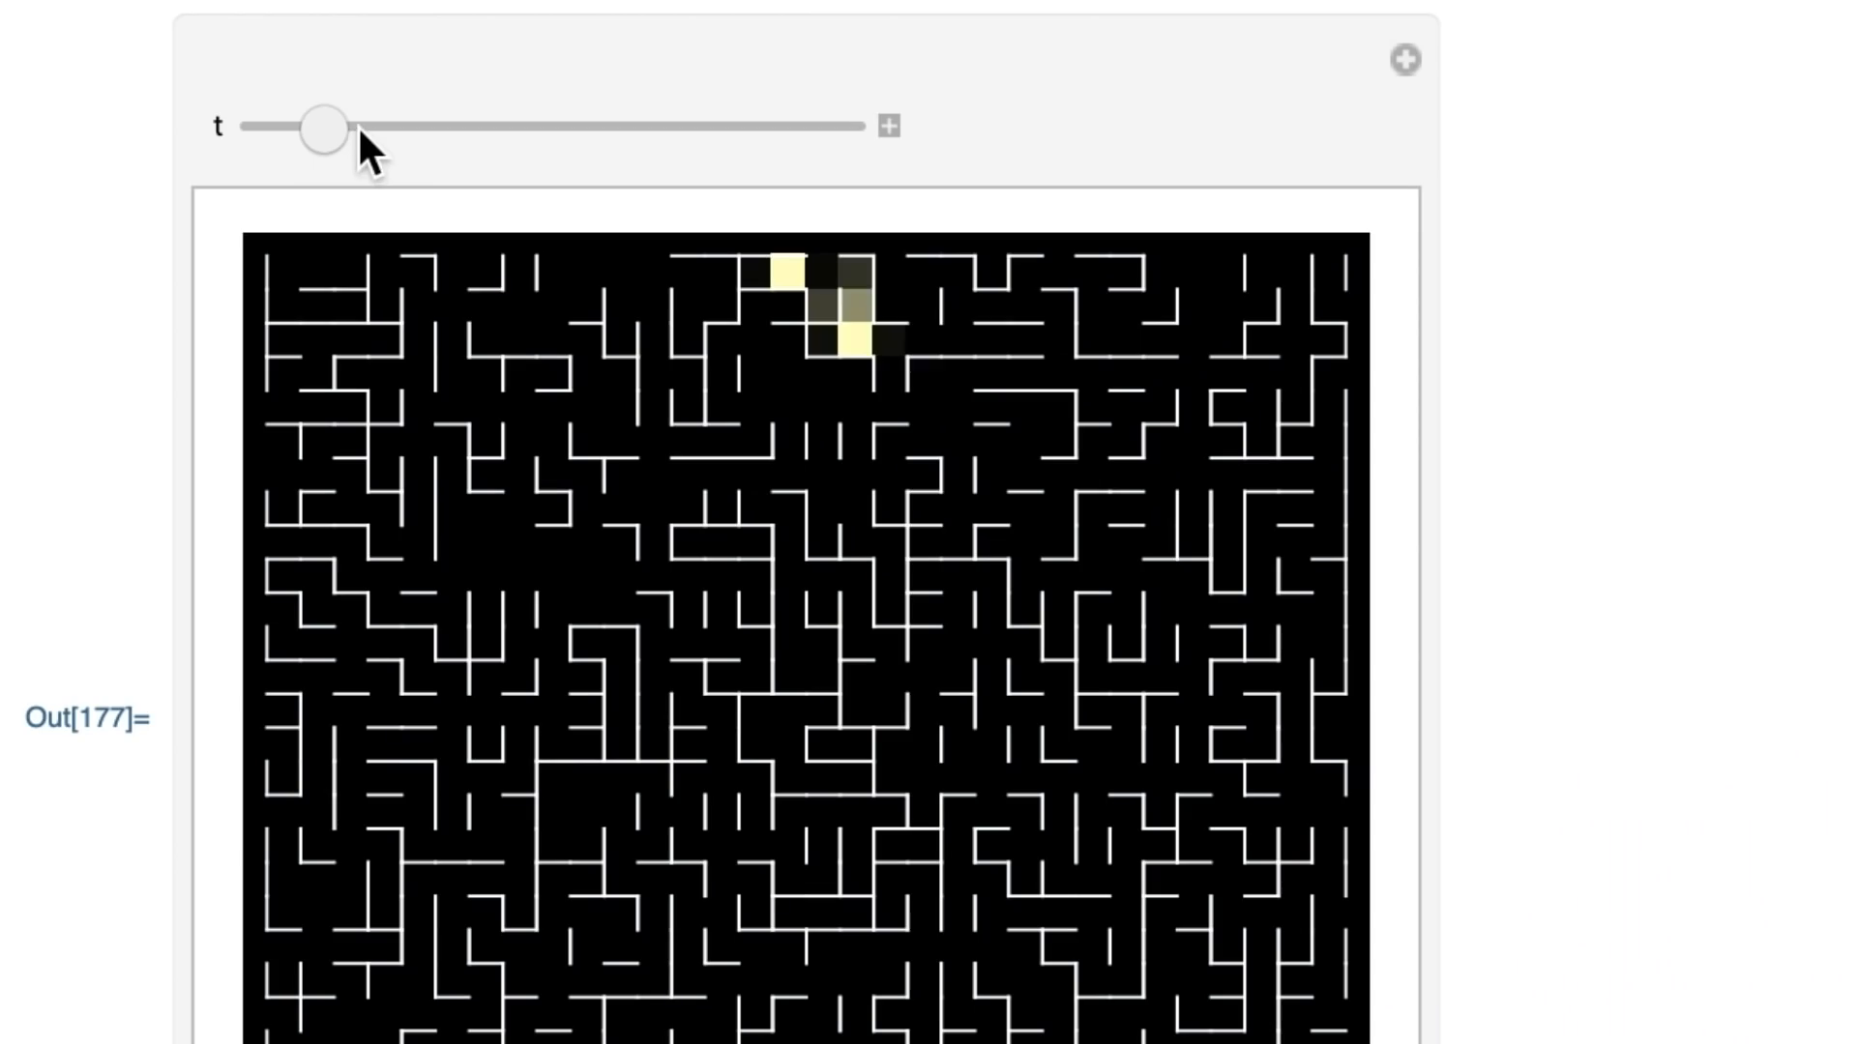
Step: Advance the t slider so the flood fill spreads from the top entrance to t = 26.7
drag(319, 127, 390, 128)
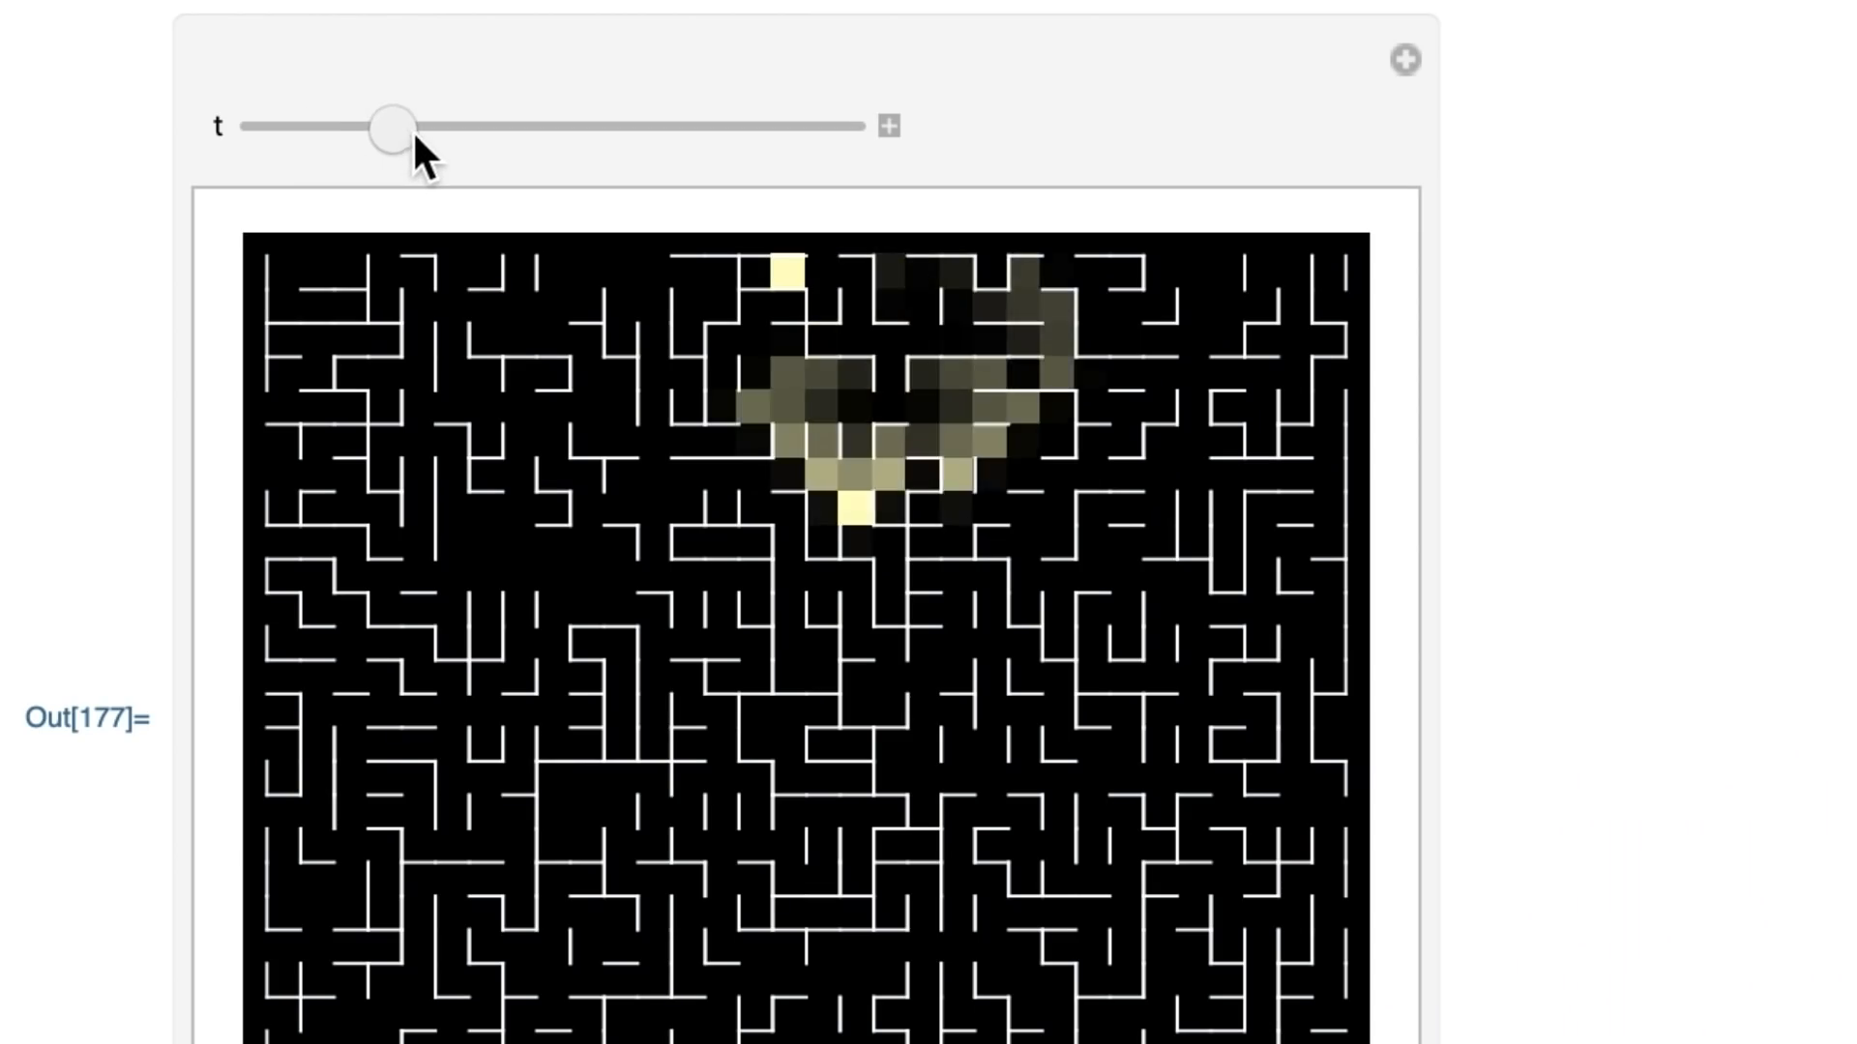
drag(390, 126, 425, 125)
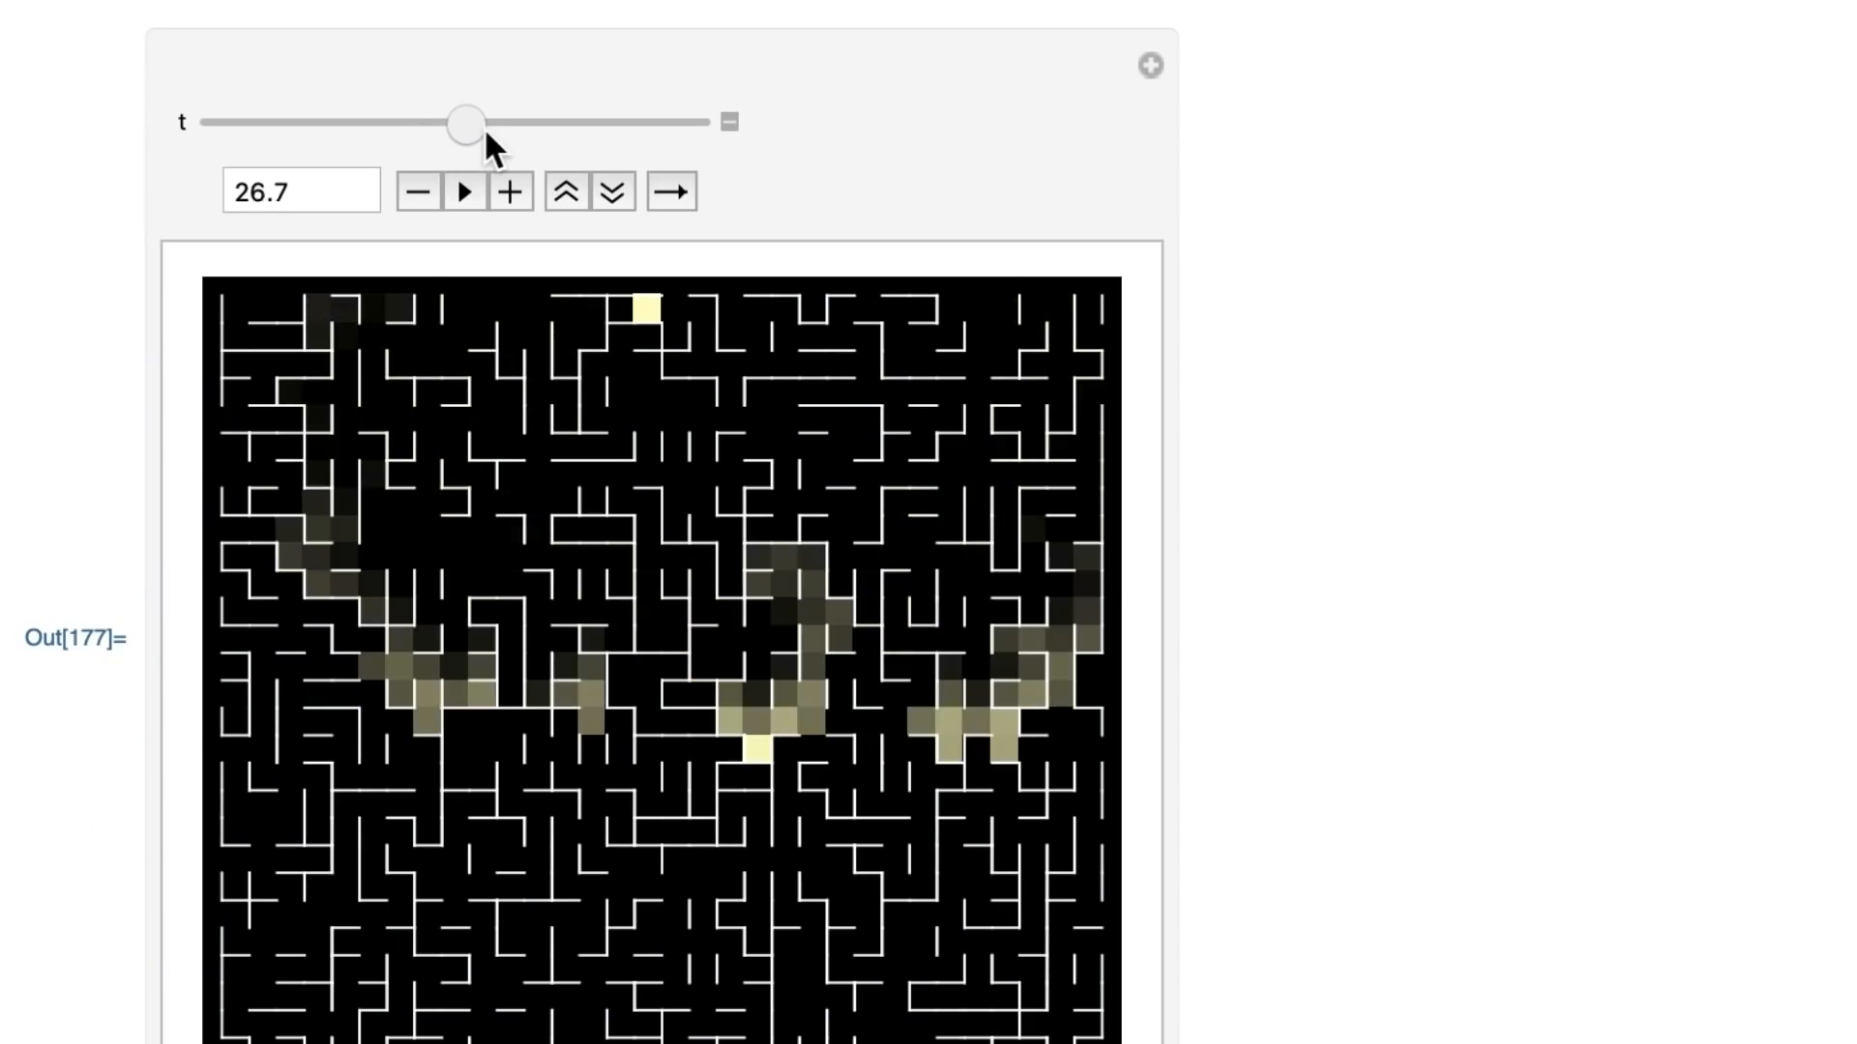
Step: Advance the t slider to about 44.5 so the fill front reaches the bottom rows near the exit
drag(466, 122, 500, 122)
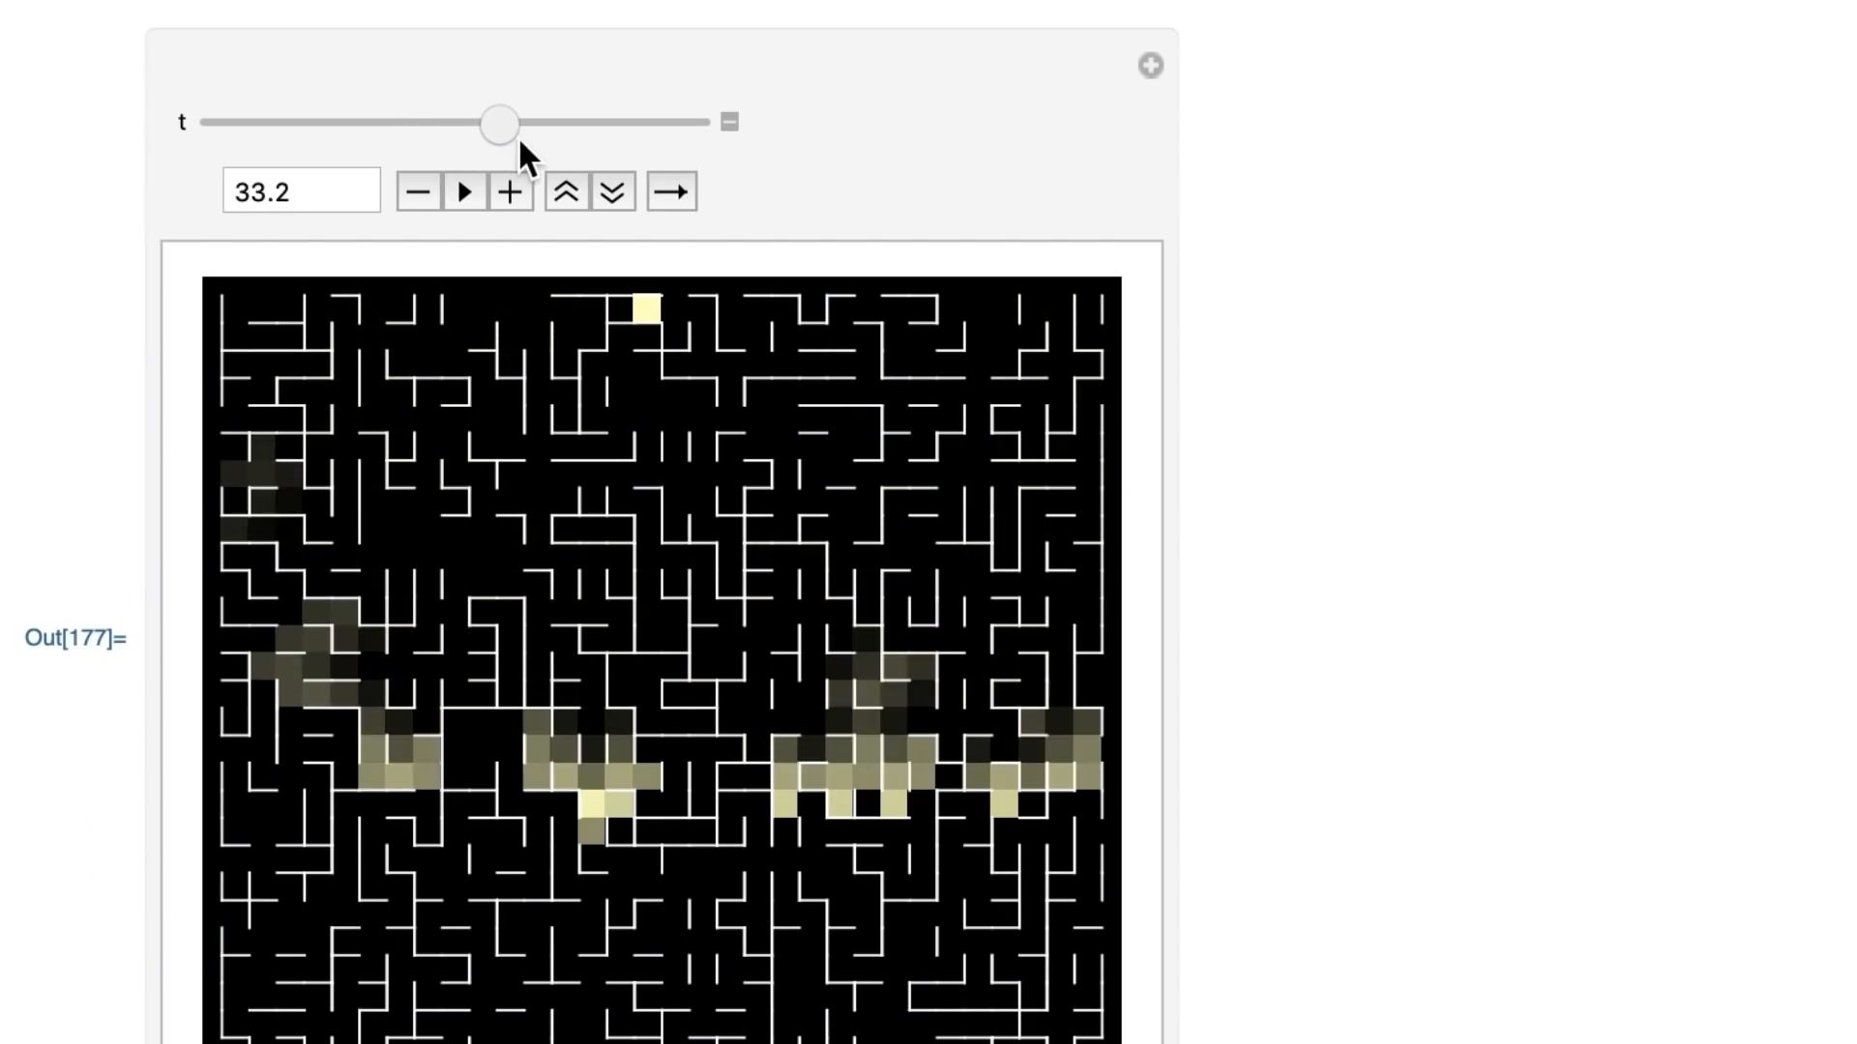
drag(499, 122, 530, 121)
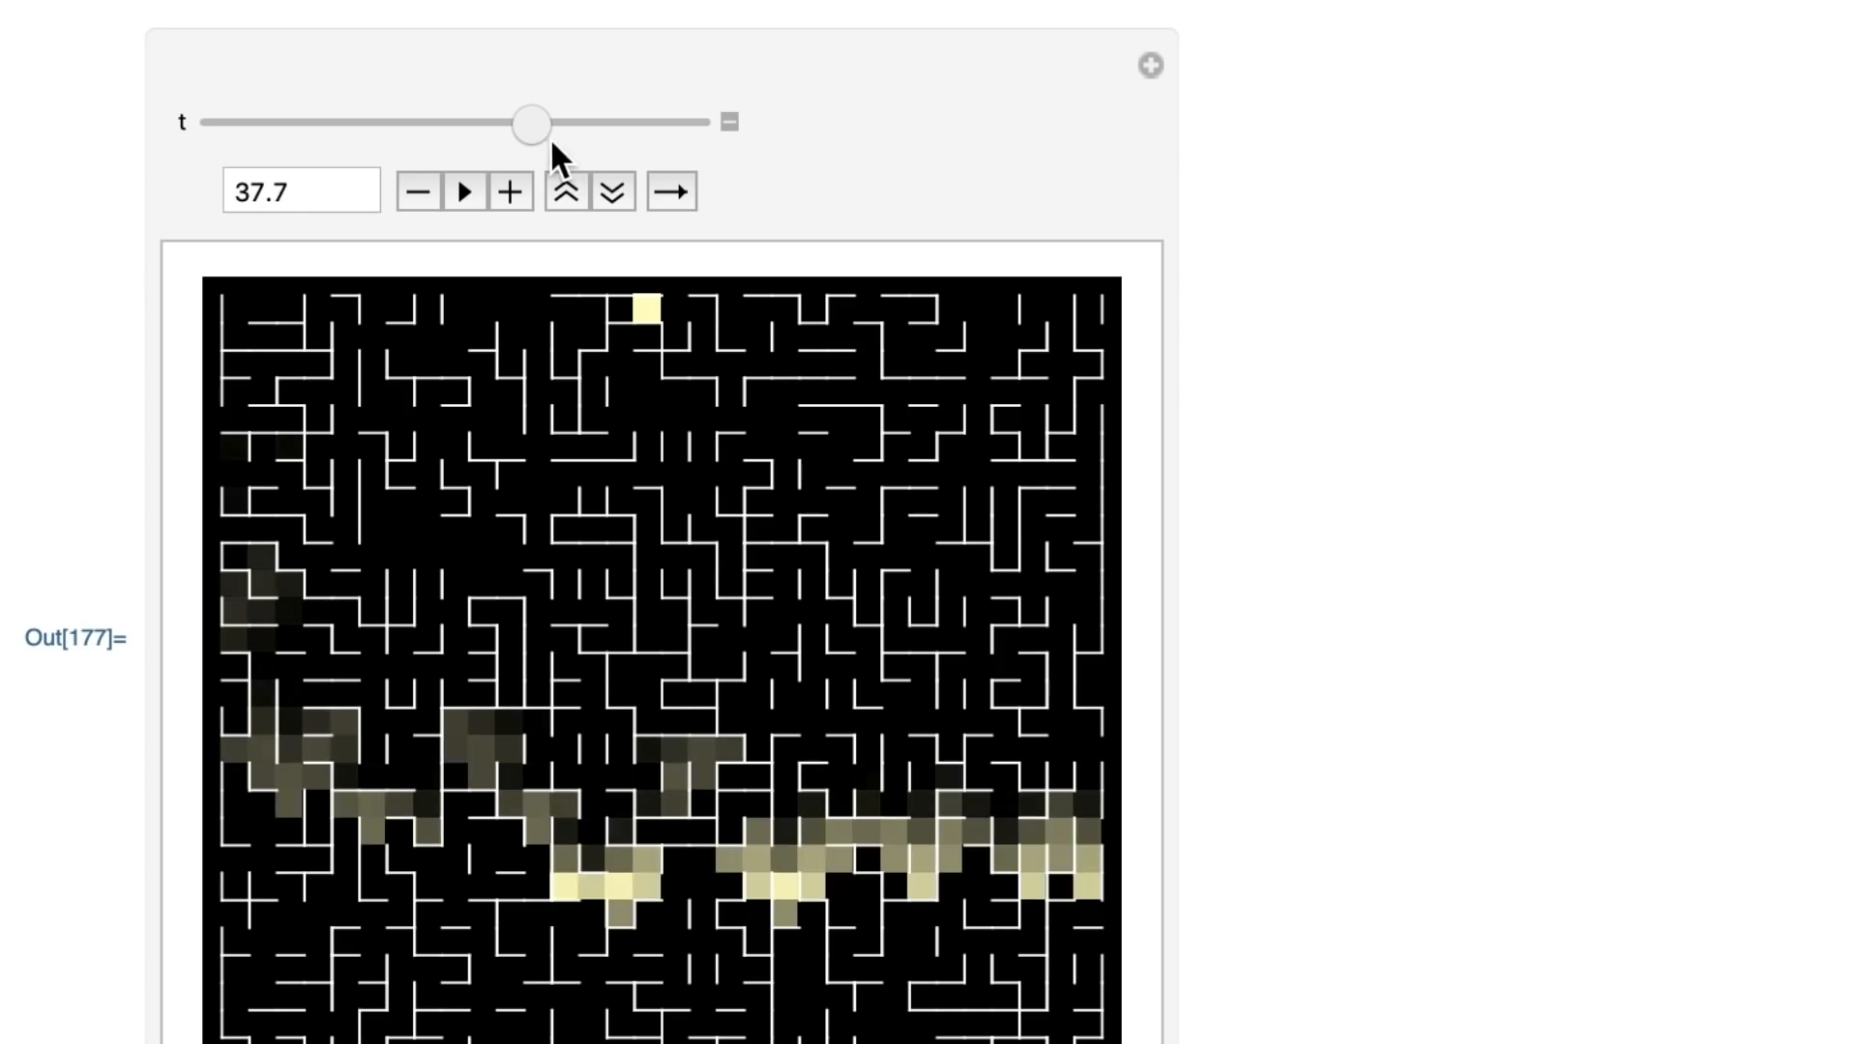
drag(532, 122, 586, 118)
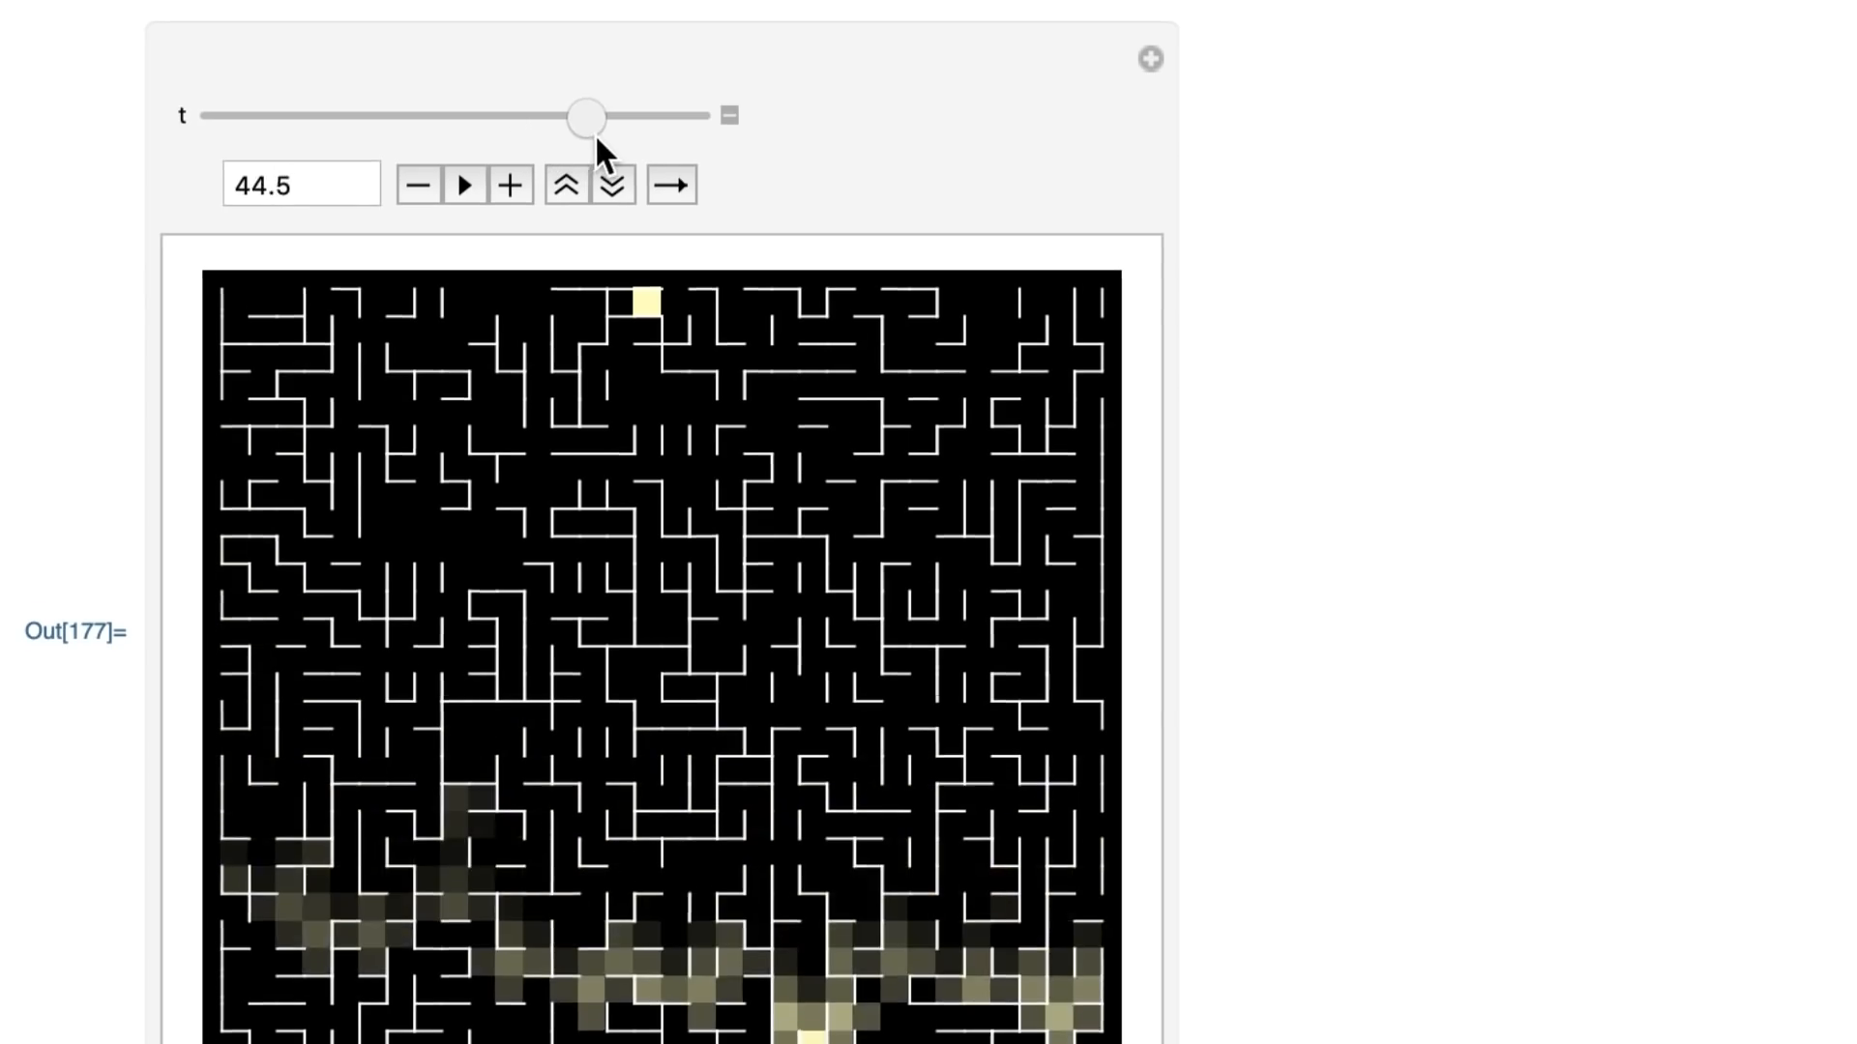
scroll(down, 3)
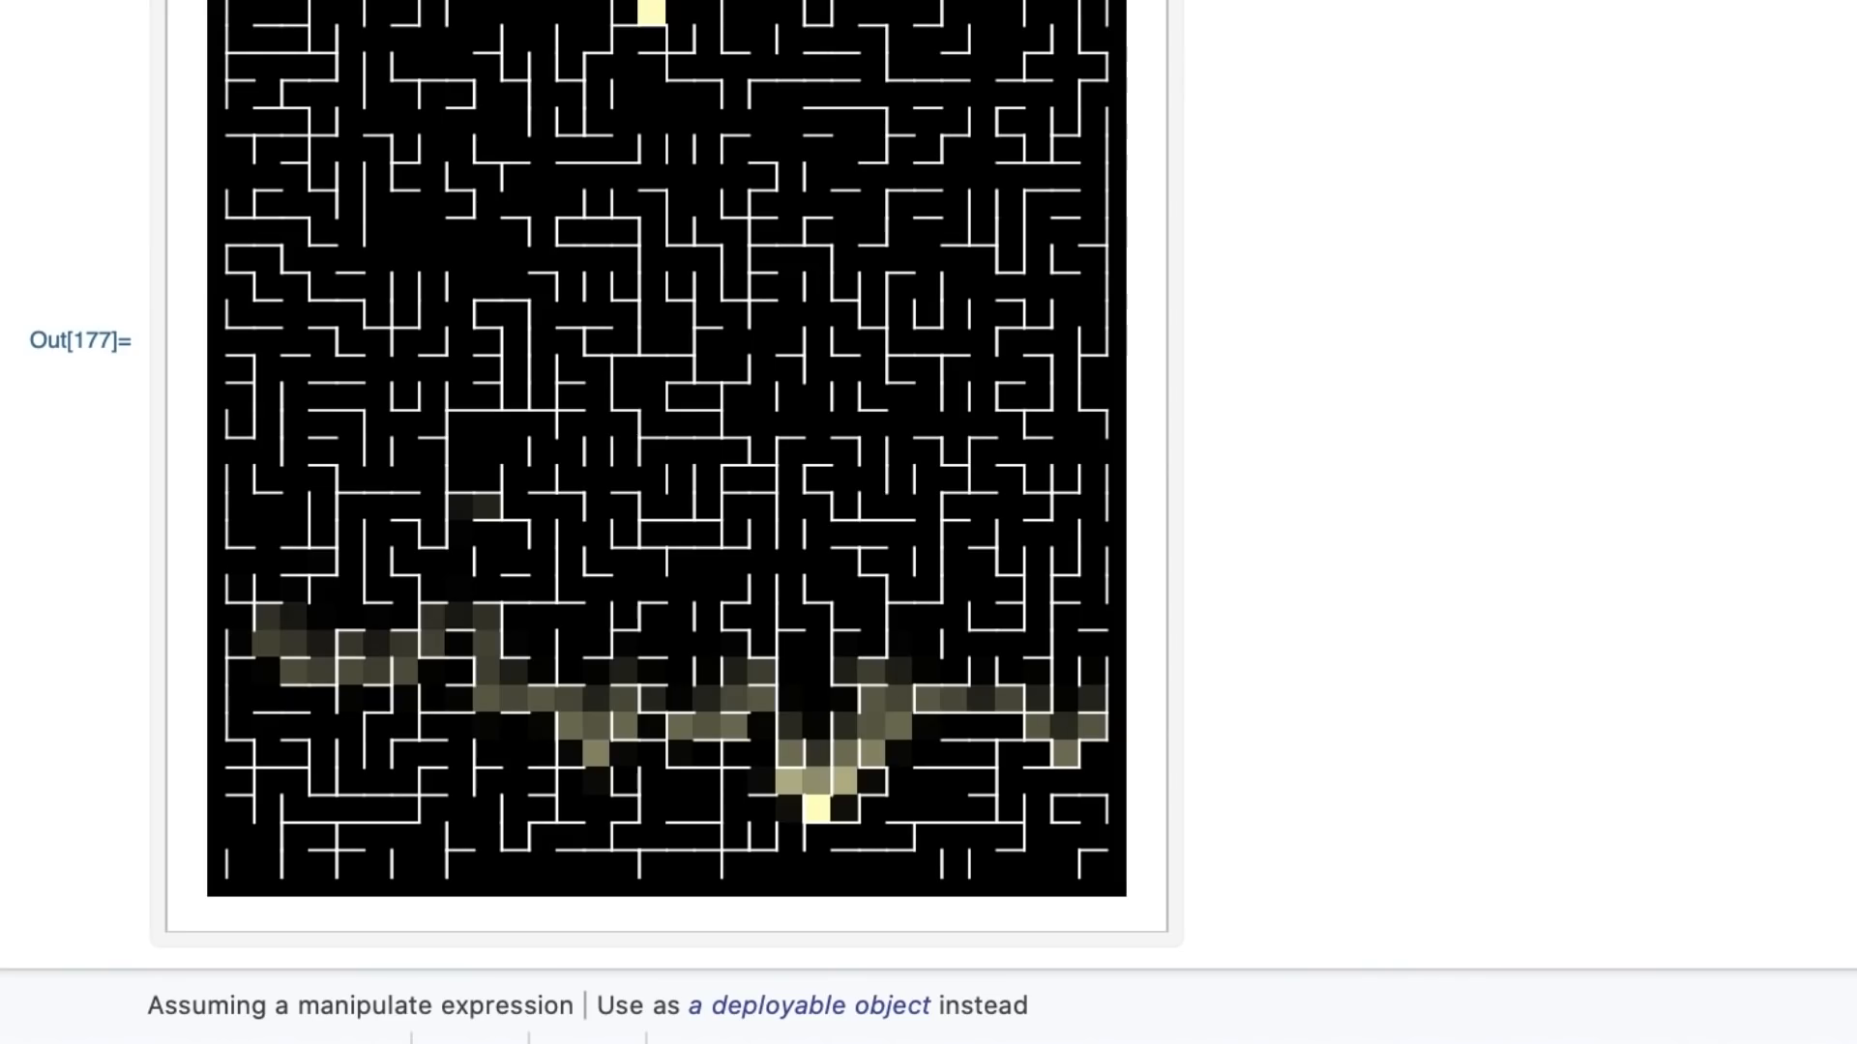